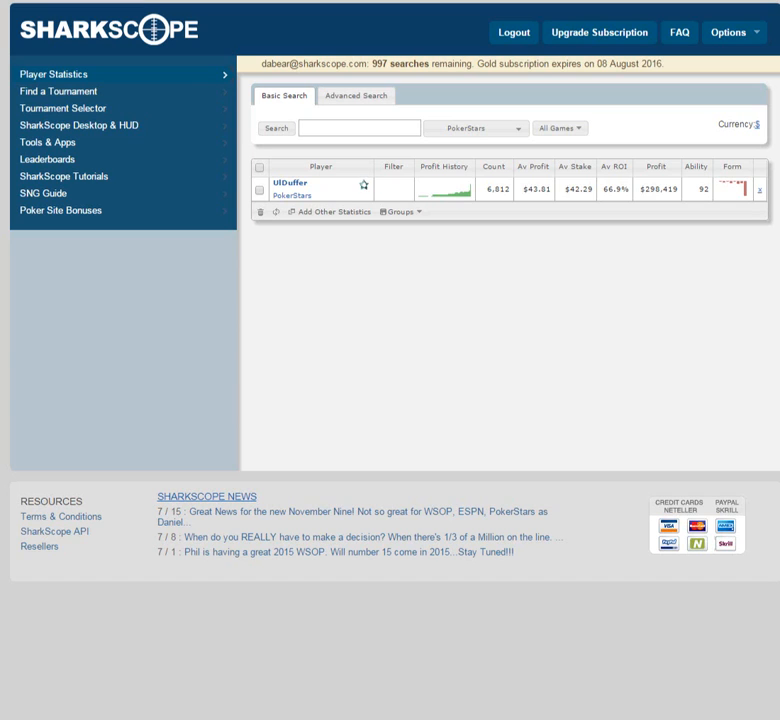
Step: Open UlDuffer's player details from the results table
{"action": "left_click", "coordinate": [363, 184]}
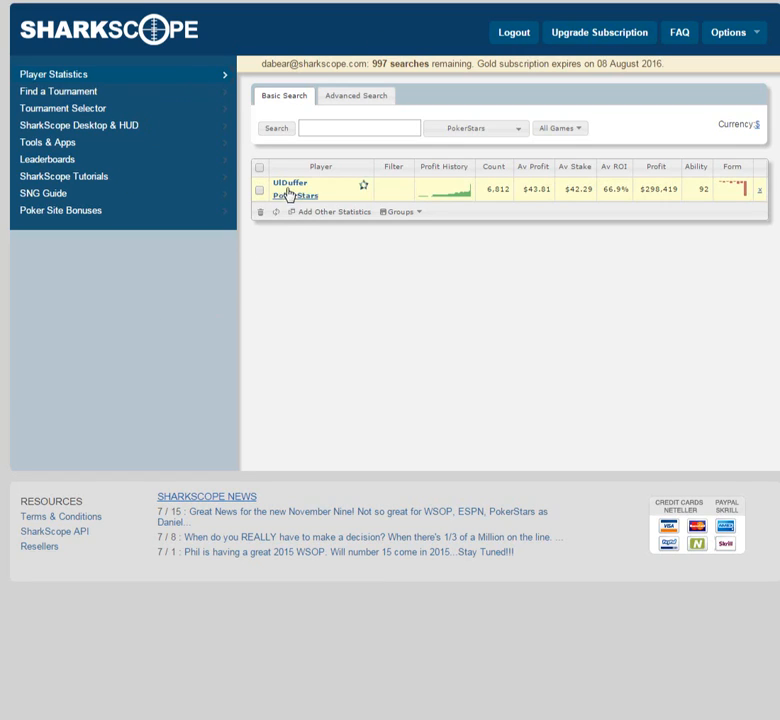
{"action": "mouse_move", "coordinate": [290, 188]}
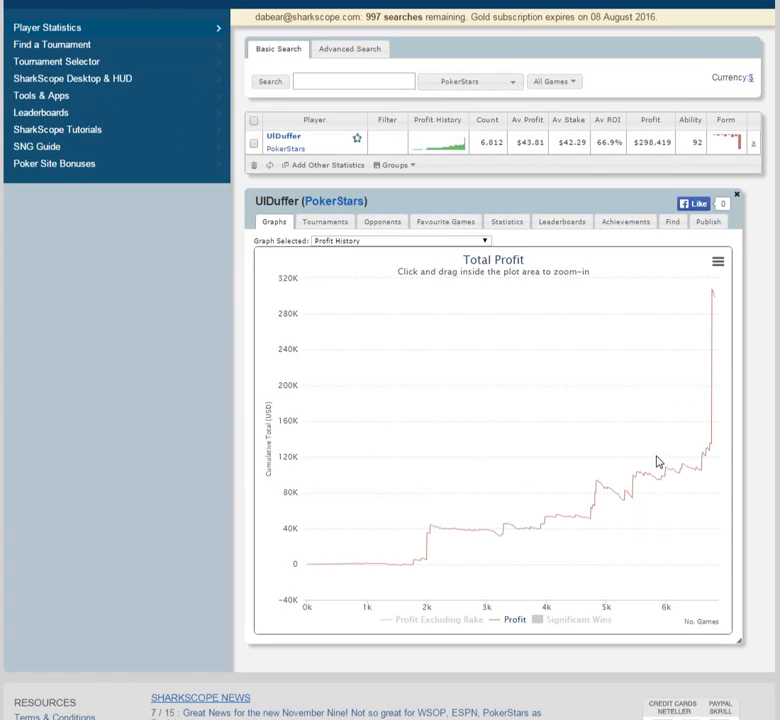
{"action": "mouse_move", "coordinate": [640, 437]}
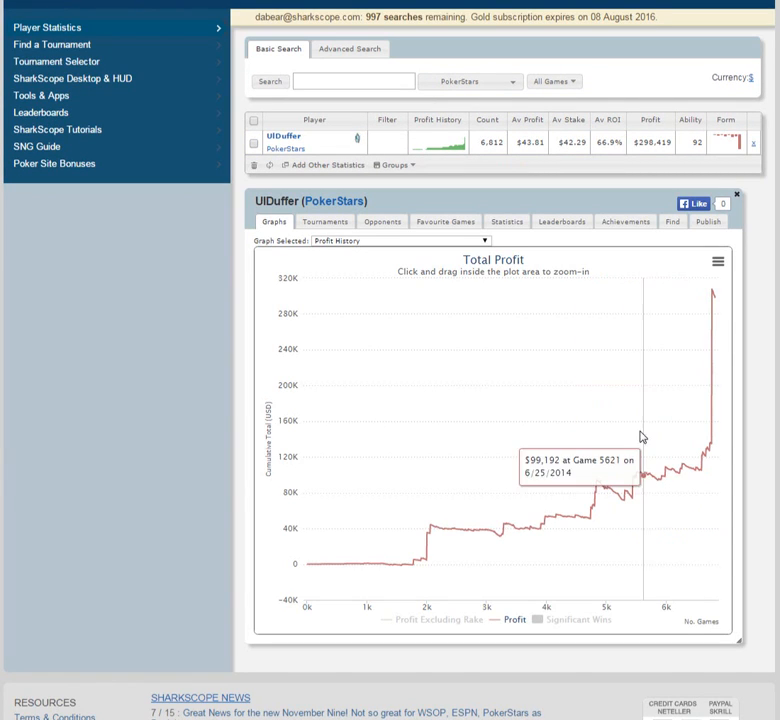
{"action": "mouse_move", "coordinate": [678, 447]}
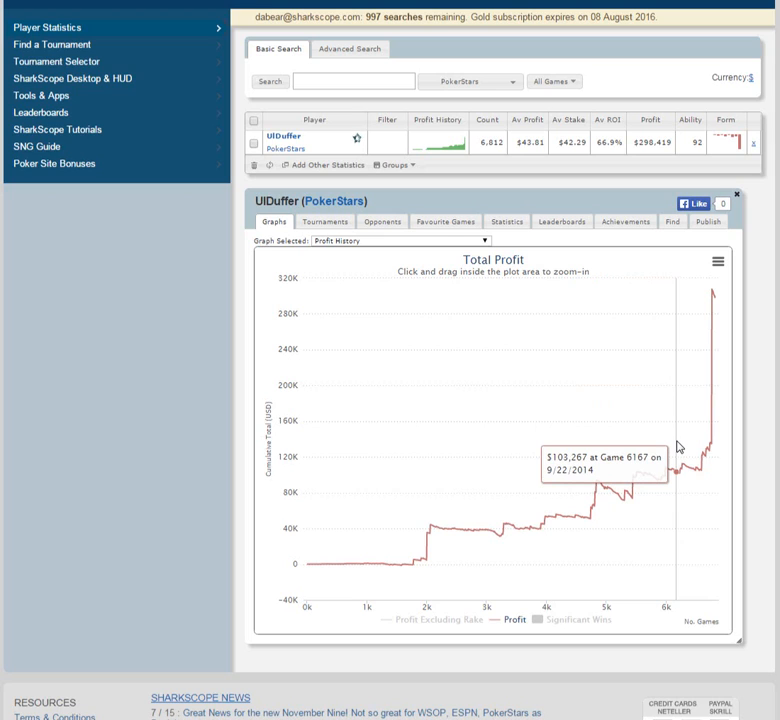
{"action": "mouse_move", "coordinate": [479, 221]}
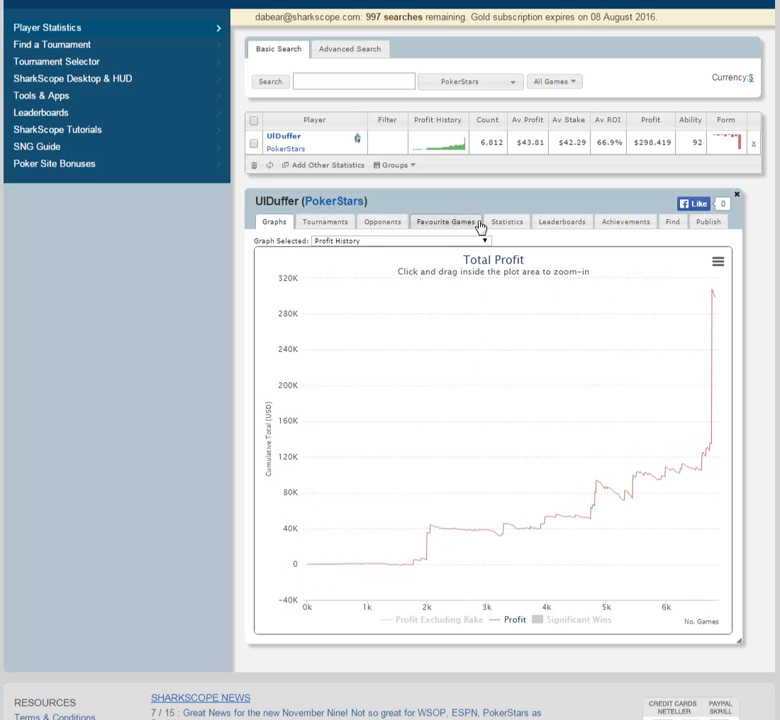
{"action": "mouse_move", "coordinate": [708, 221]}
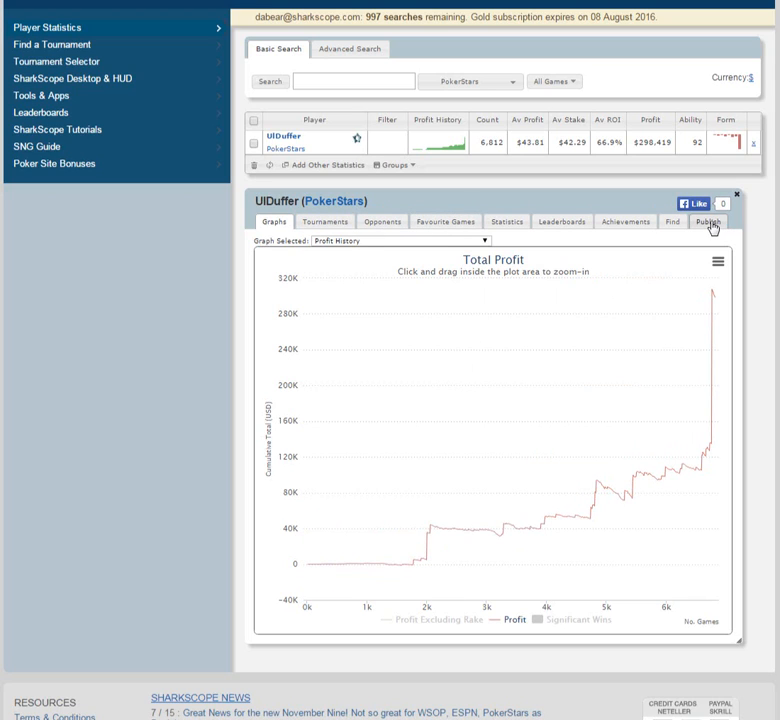
Step: Show UlDuffer's Publish settings and scroll down to the Previous Events list
{"action": "left_click", "coordinate": [708, 221]}
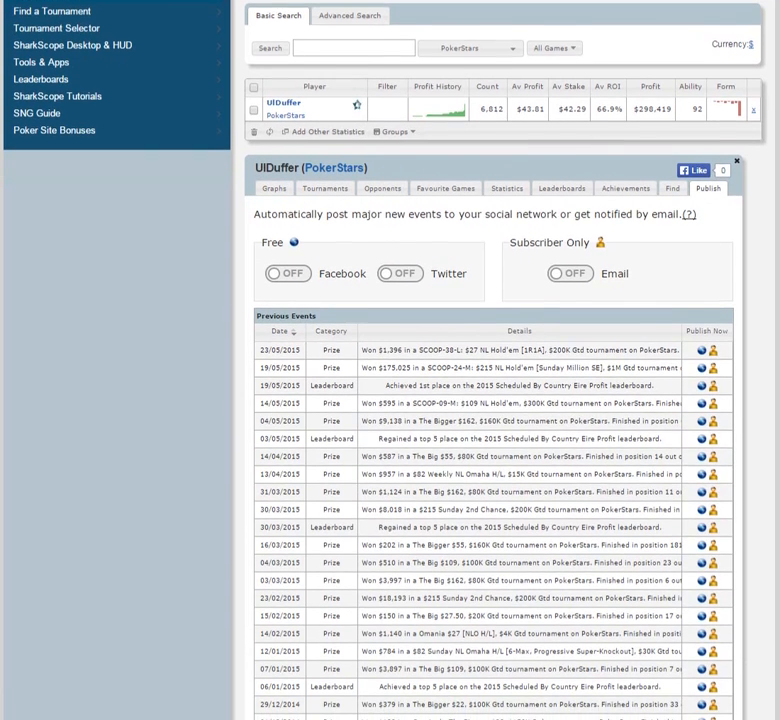
{"action": "scroll", "scroll_direction": "down", "scroll_amount": 3}
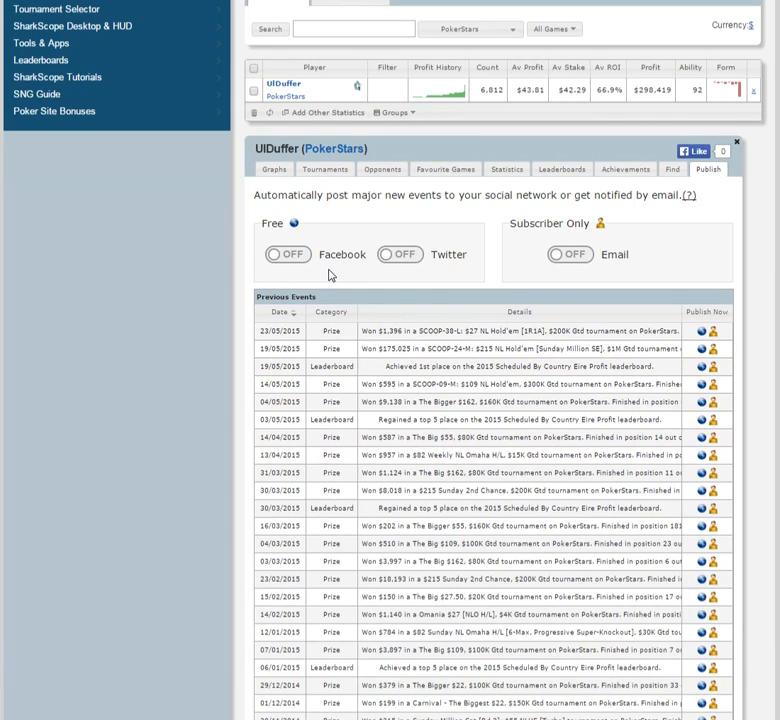
{"action": "mouse_move", "coordinate": [620, 275]}
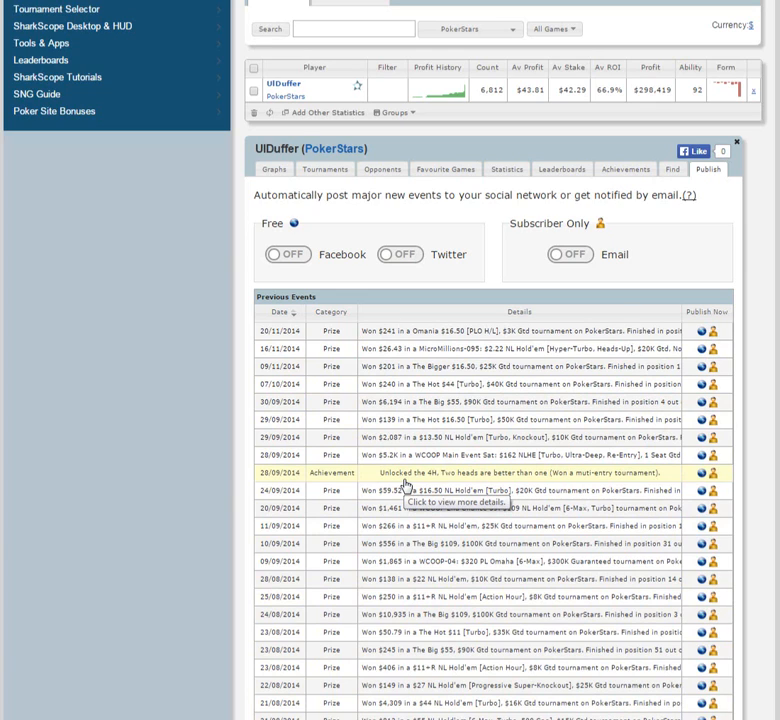
{"action": "mouse_move", "coordinate": [655, 388]}
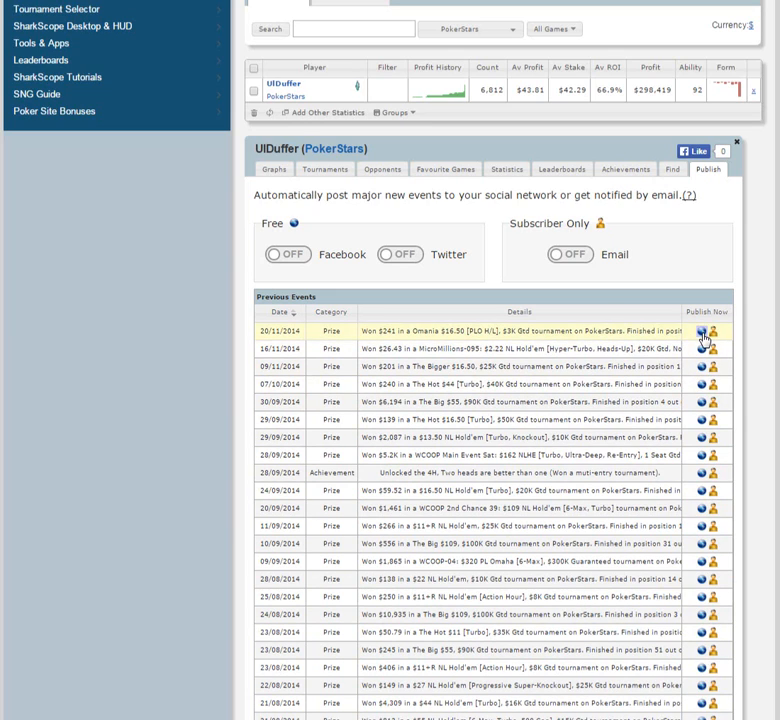
{"action": "mouse_move", "coordinate": [703, 337]}
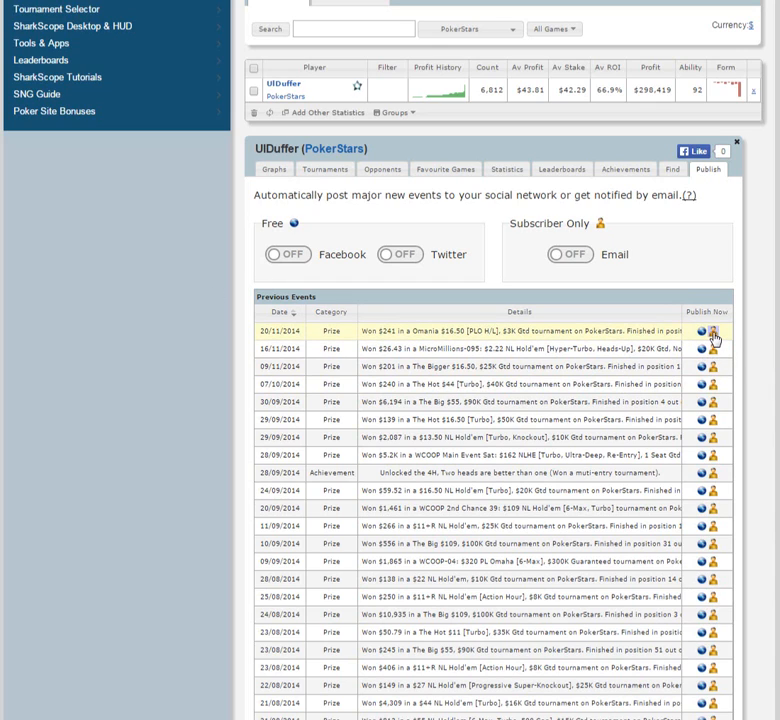
{"action": "mouse_move", "coordinate": [697, 337]}
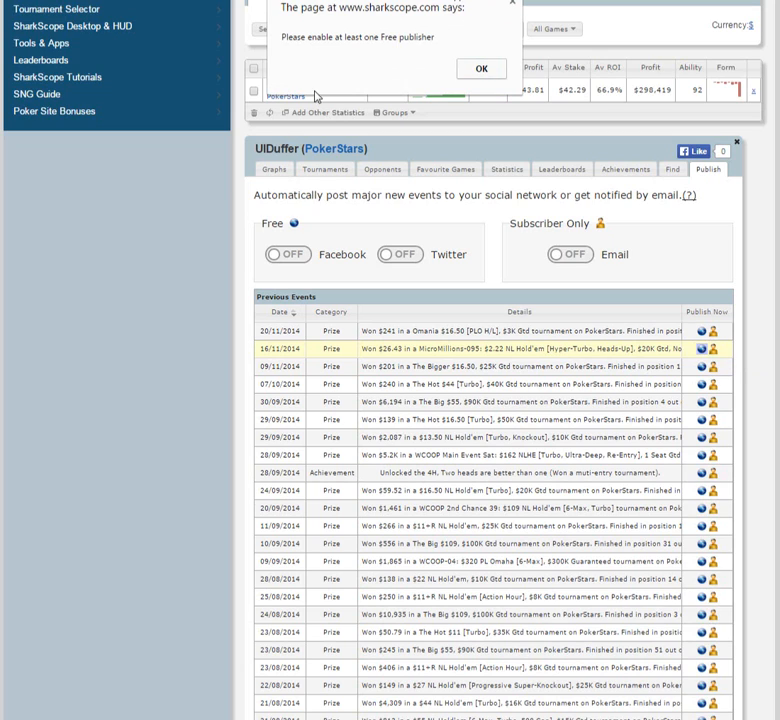
{"action": "mouse_move", "coordinate": [510, 90]}
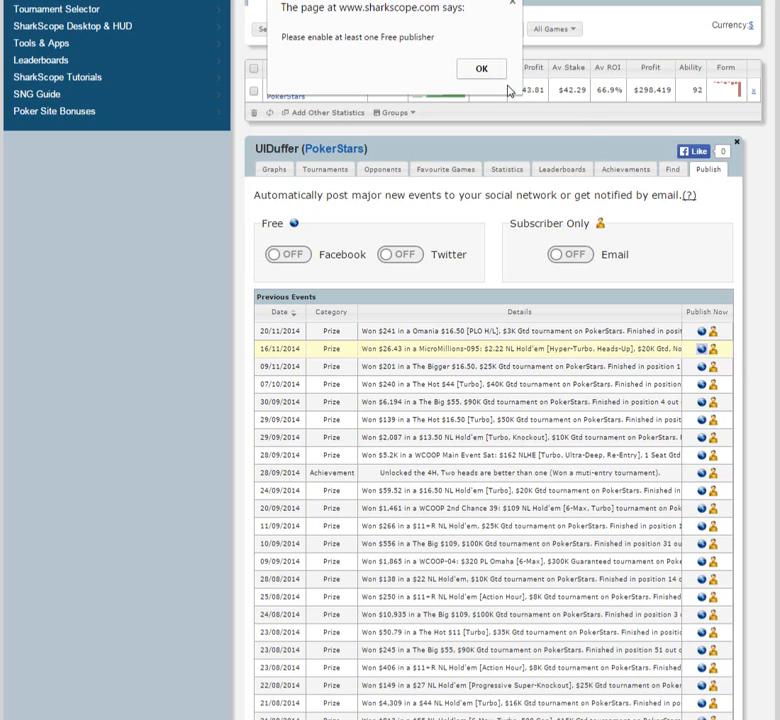
{"action": "left_click", "coordinate": [482, 68]}
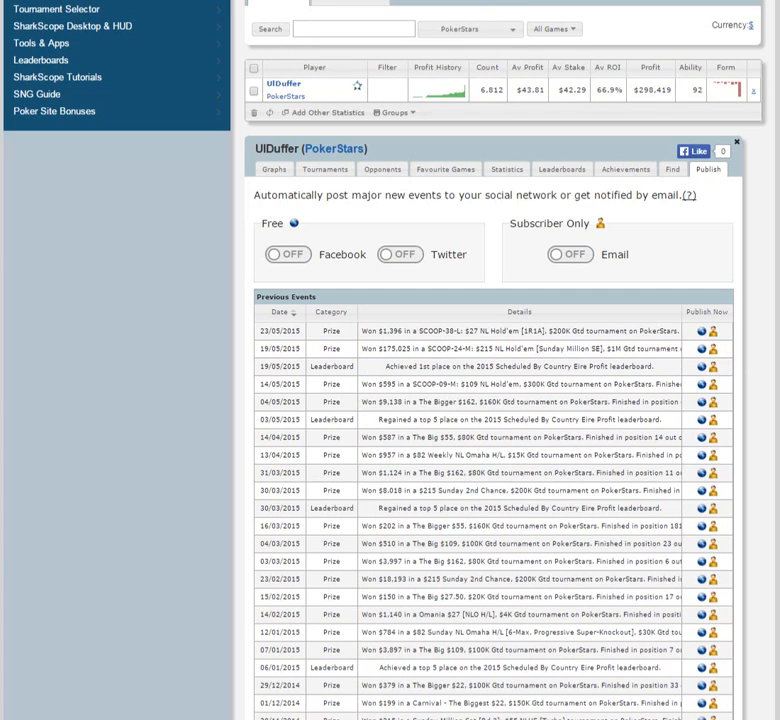
{"action": "mouse_move", "coordinate": [389, 350]}
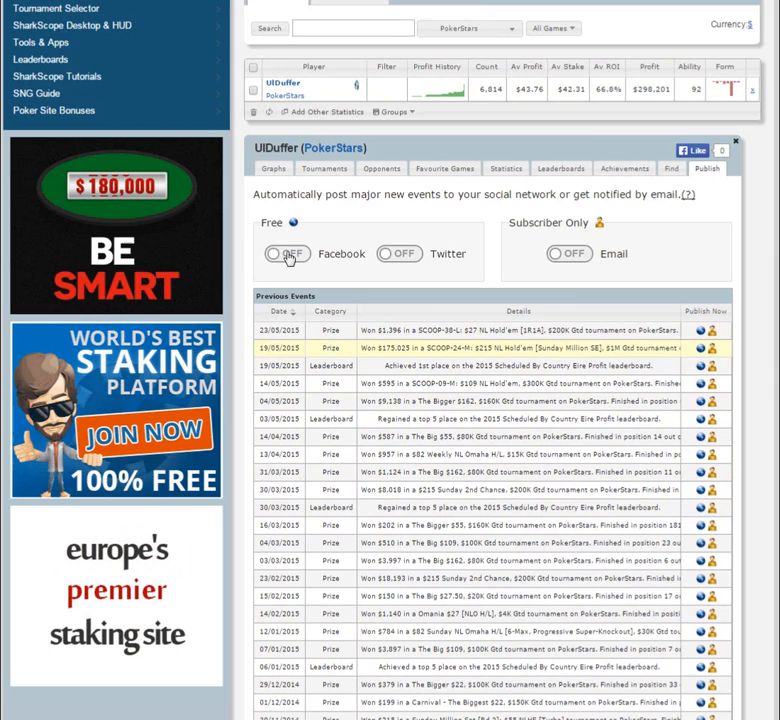
Step: Turn Facebook publishing on, accept profile sharing, and choose the post audience
{"action": "left_click", "coordinate": [285, 253]}
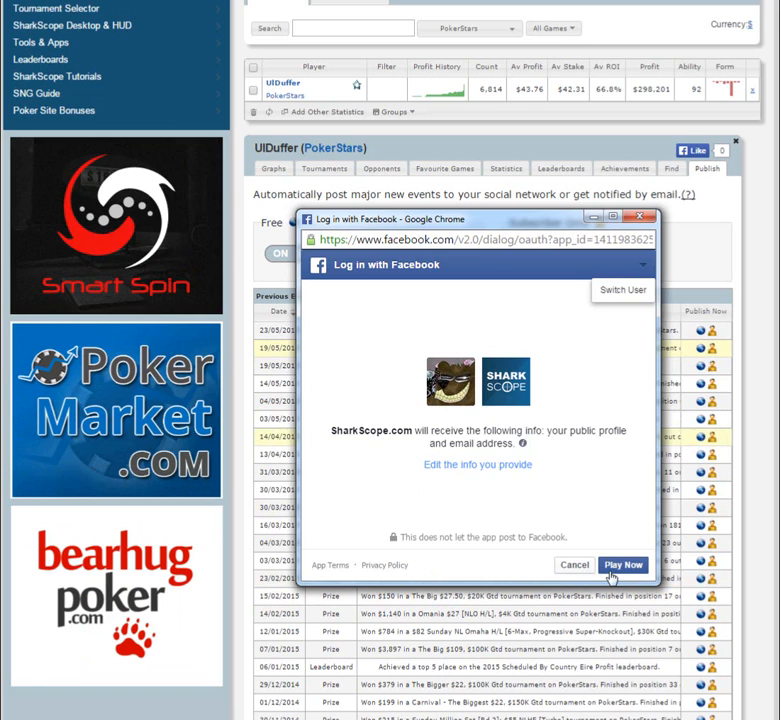
{"action": "left_click", "coordinate": [622, 564]}
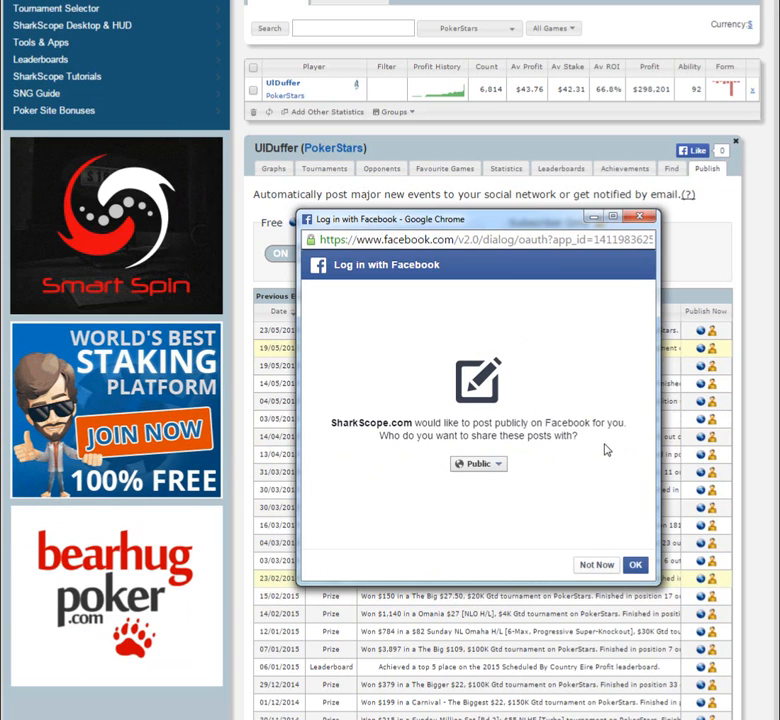
{"action": "left_click", "coordinate": [478, 463]}
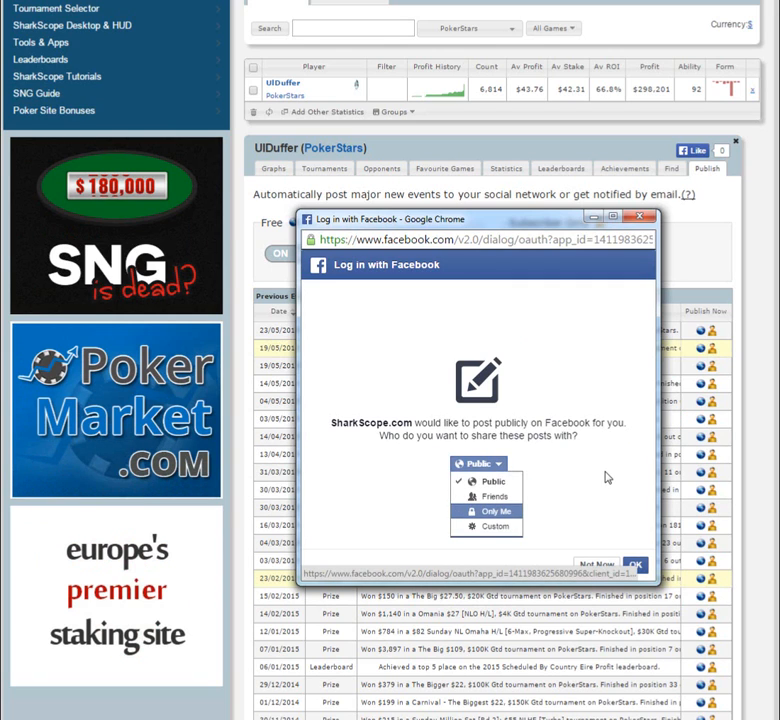
{"action": "left_click", "coordinate": [493, 481]}
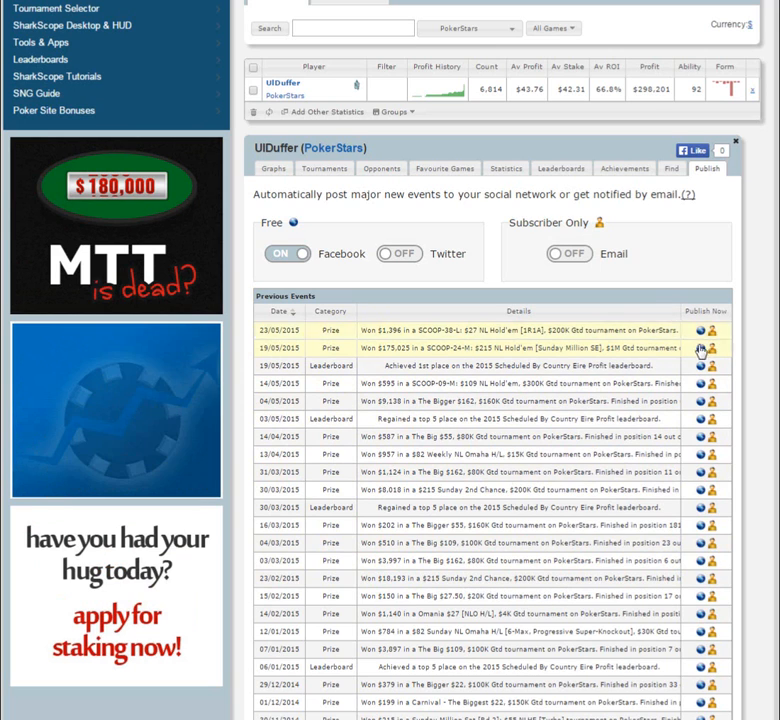
{"action": "mouse_move", "coordinate": [701, 351]}
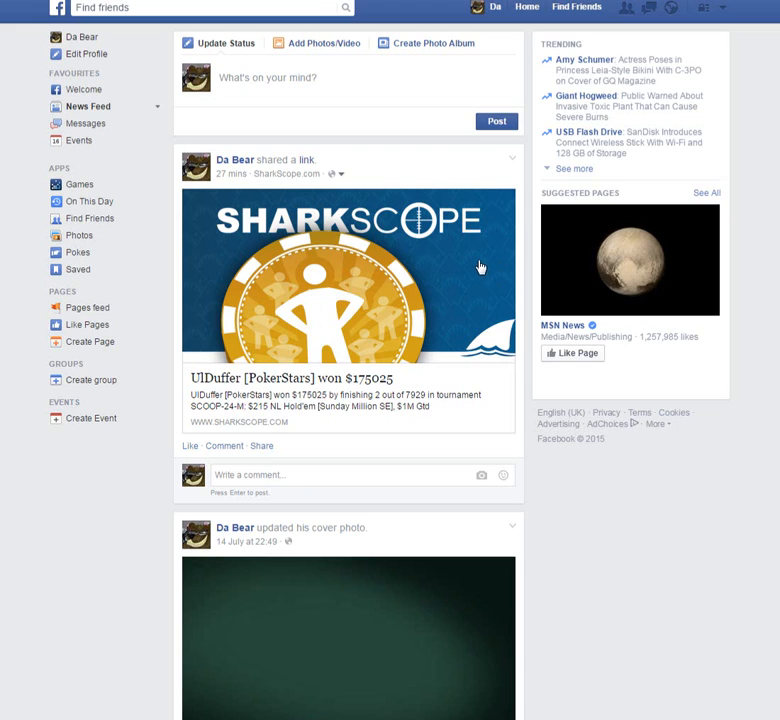
{"action": "mouse_move", "coordinate": [302, 252]}
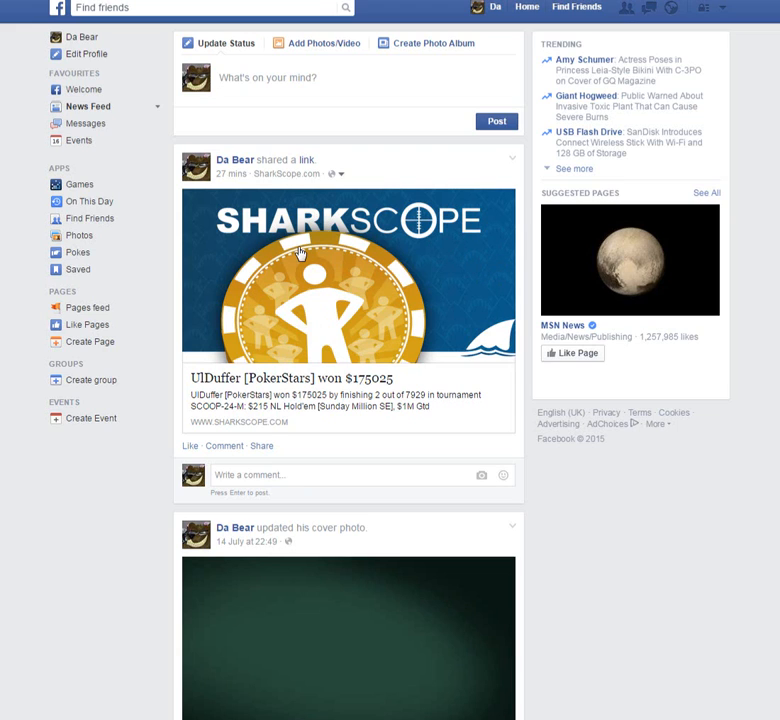
{"action": "mouse_move", "coordinate": [428, 514]}
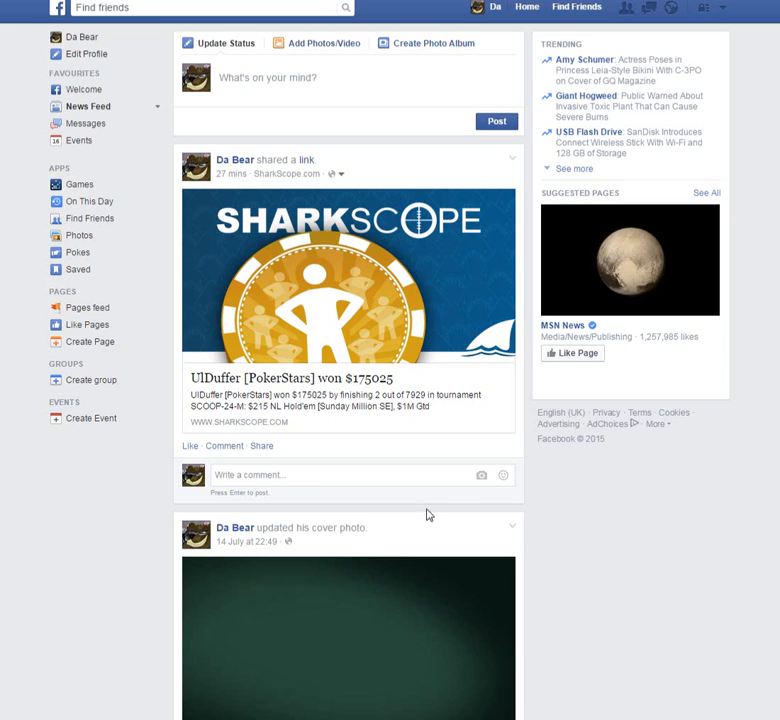
{"action": "mouse_move", "coordinate": [406, 387]}
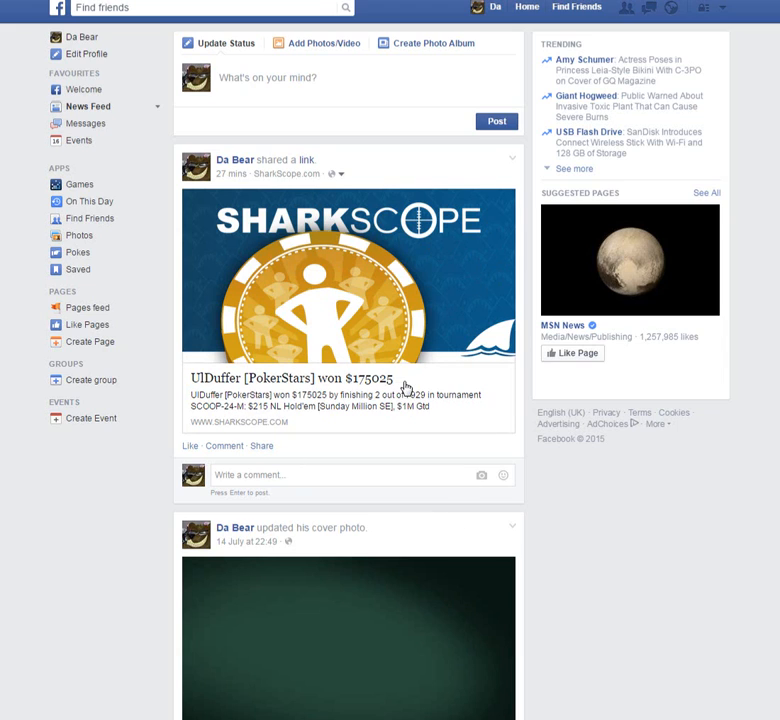
{"action": "mouse_move", "coordinate": [410, 386]}
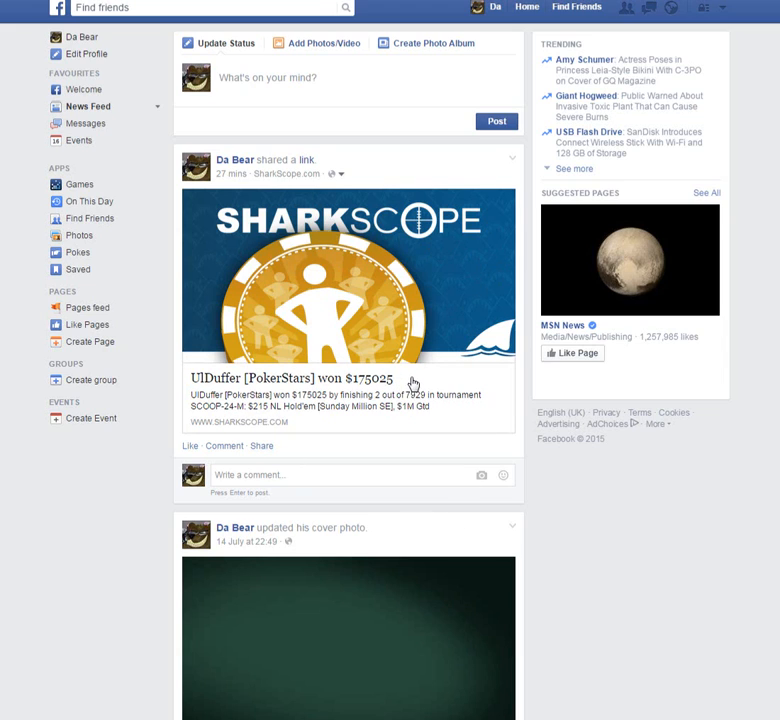
{"action": "mouse_move", "coordinate": [267, 411]}
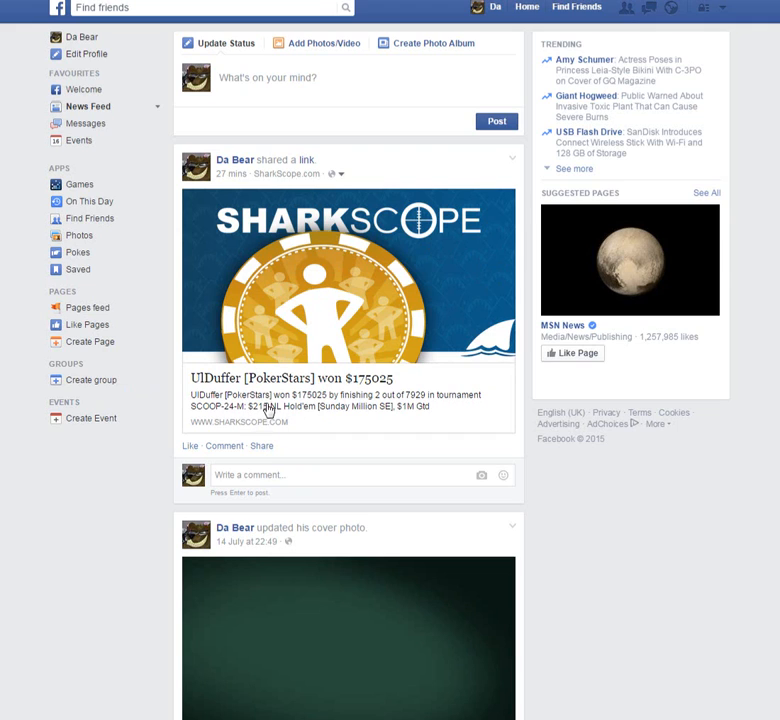
{"action": "mouse_move", "coordinate": [420, 407]}
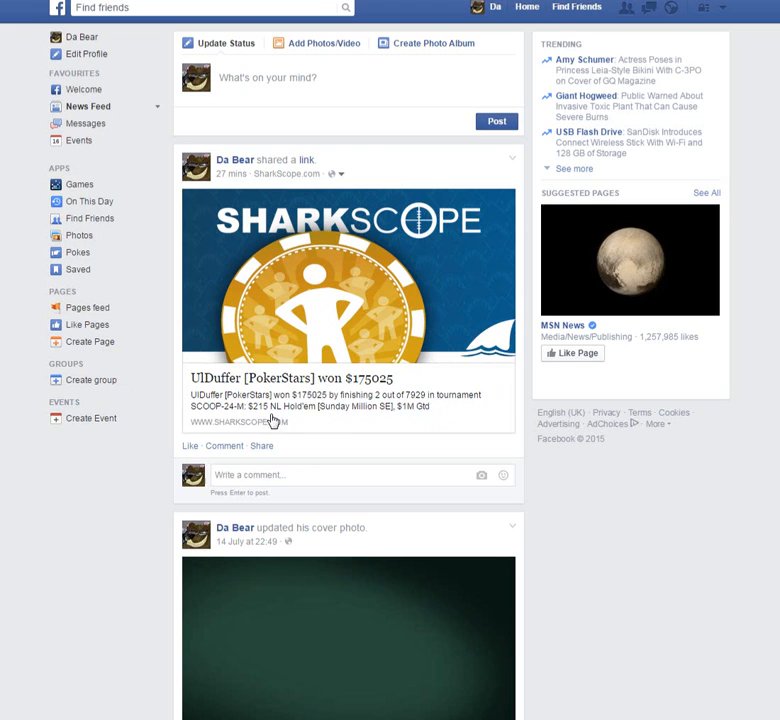
{"action": "mouse_move", "coordinate": [367, 423]}
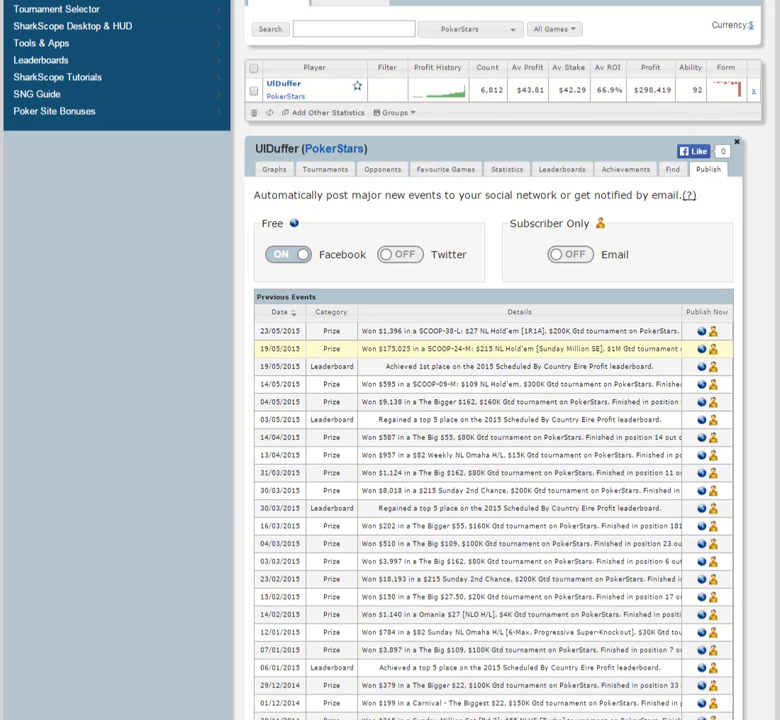
Step: Scroll UlDuffer's page back up to the Publish settings
{"action": "scroll", "scroll_direction": "up", "scroll_amount": 3}
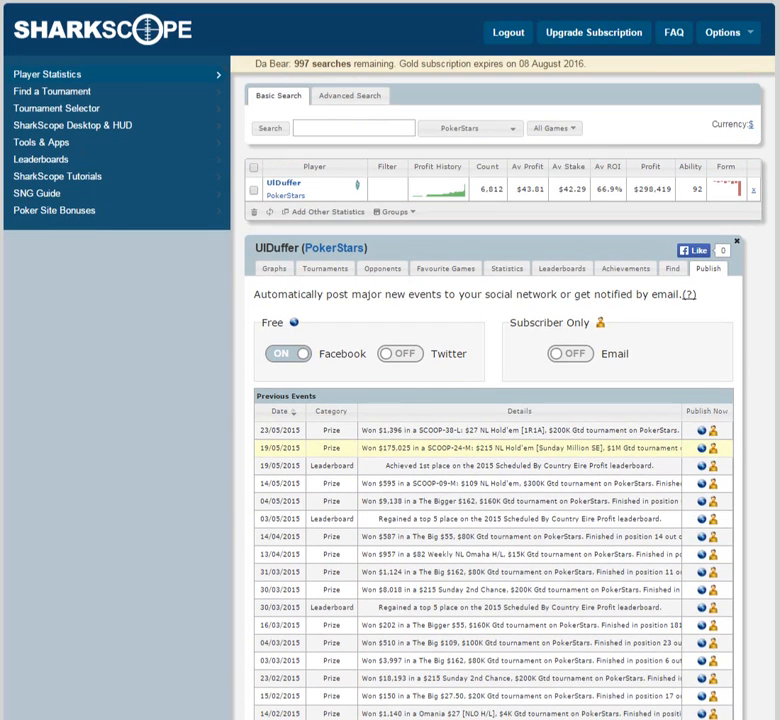